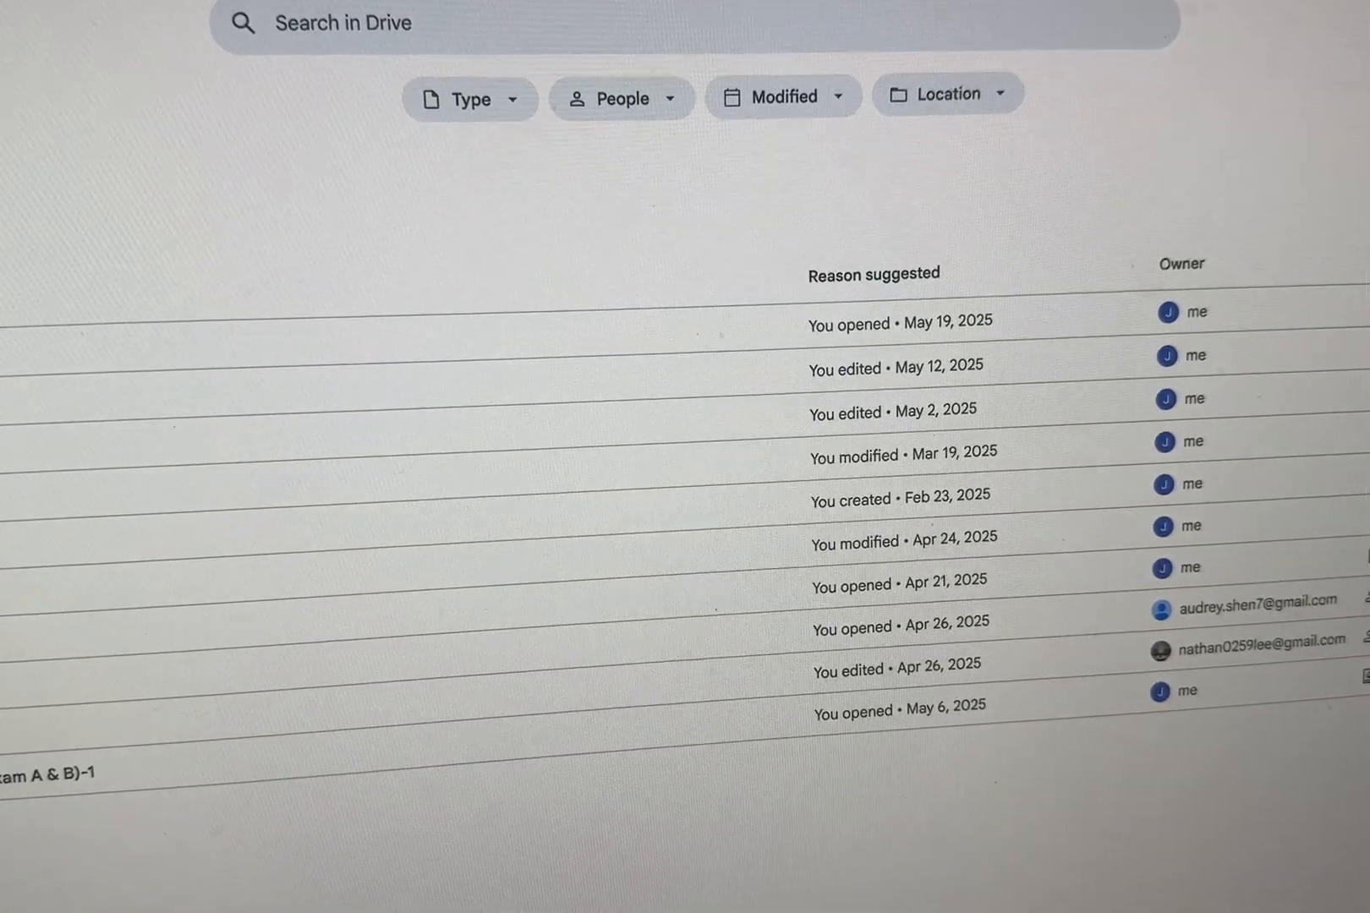
- Confirm the upload with 'Replace existing file' so the video becomes a new version
scroll(down, 3)
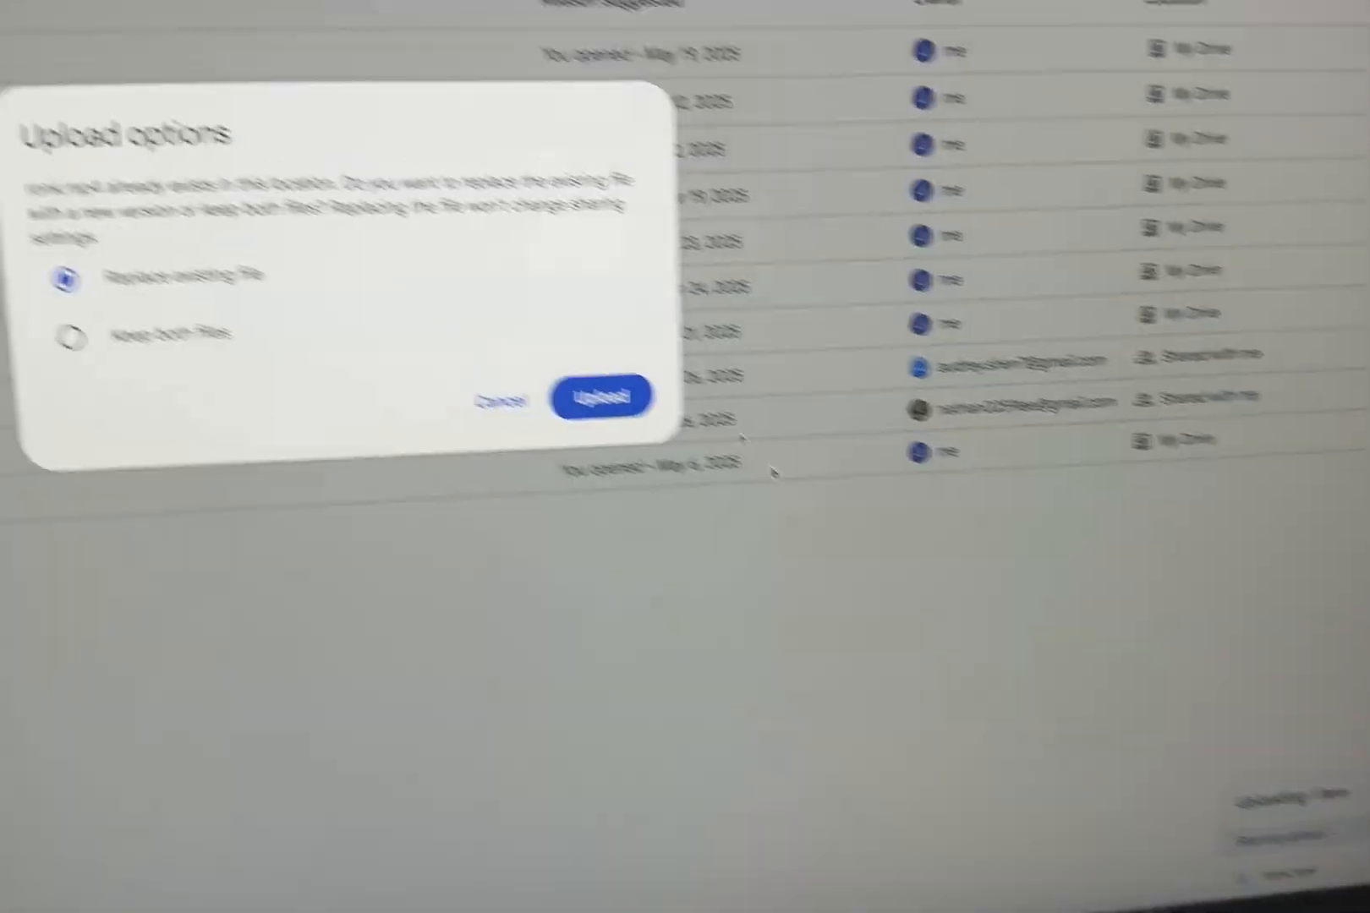
click(603, 394)
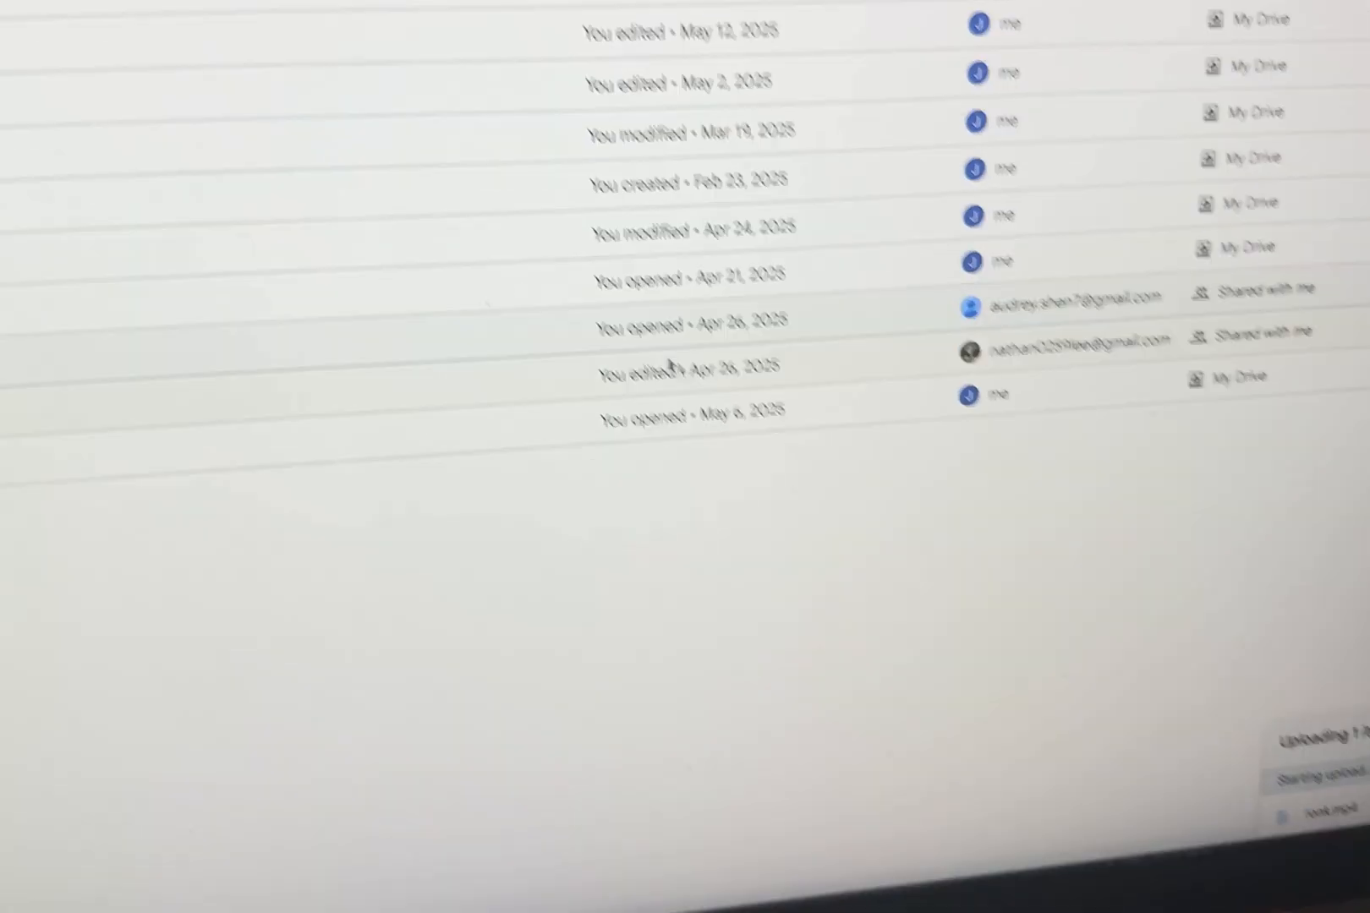